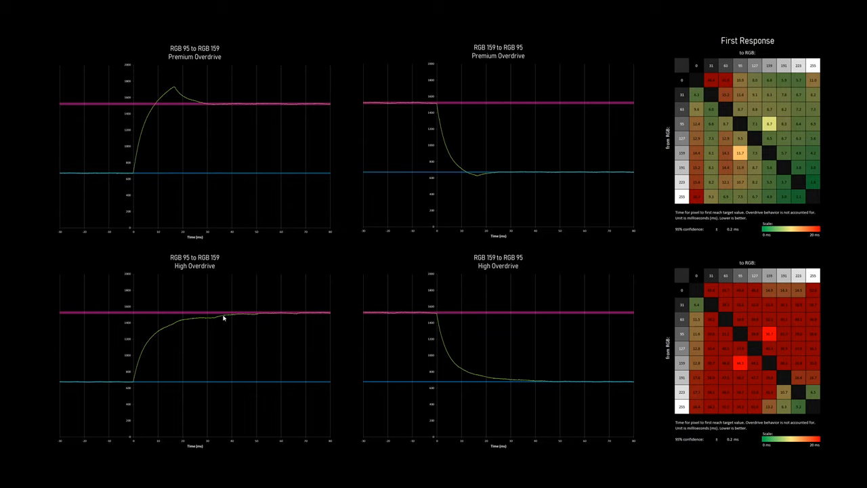
mouse_move(257, 317)
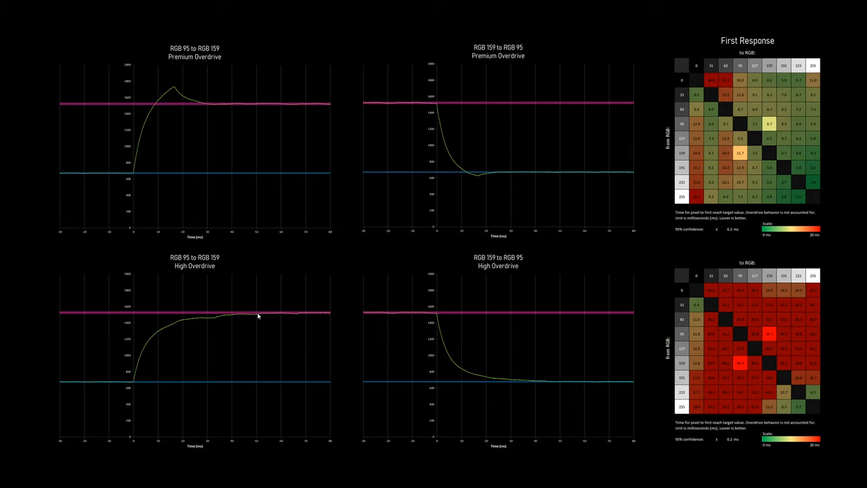
mouse_move(689, 340)
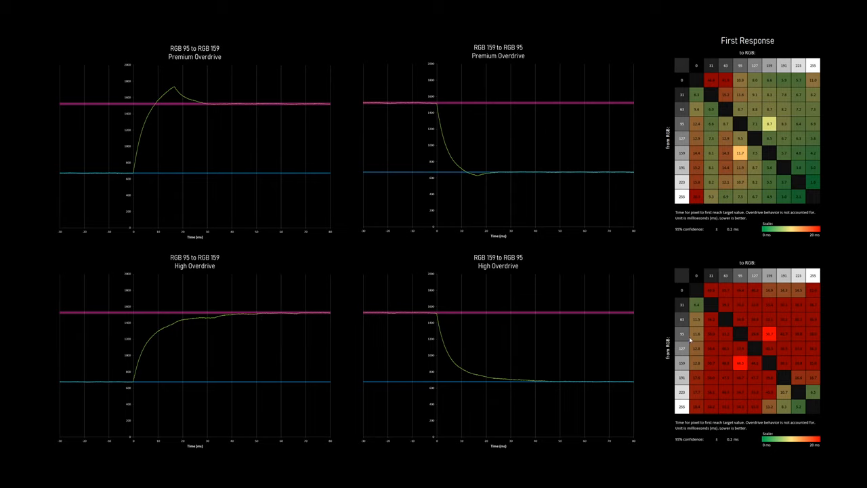
mouse_move(775, 341)
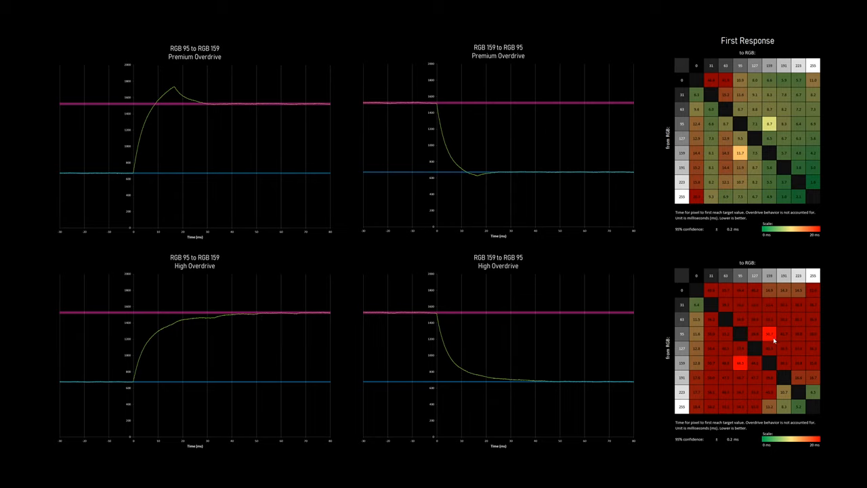
mouse_move(585, 330)
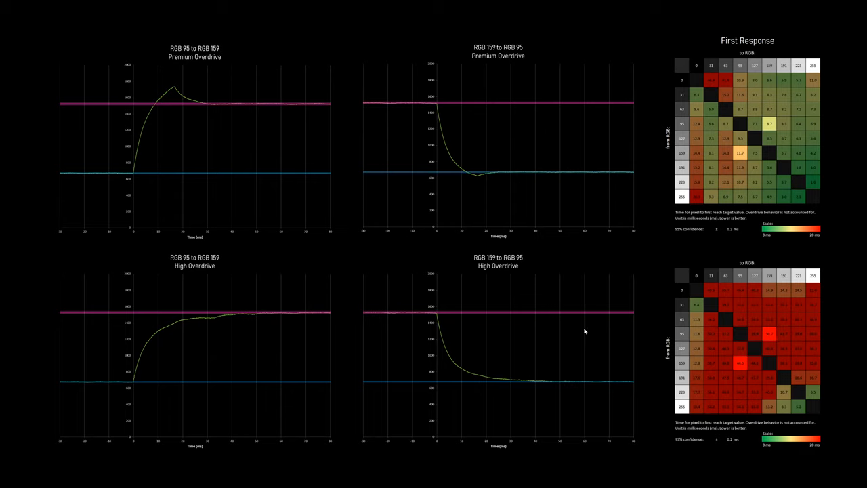
mouse_move(439, 322)
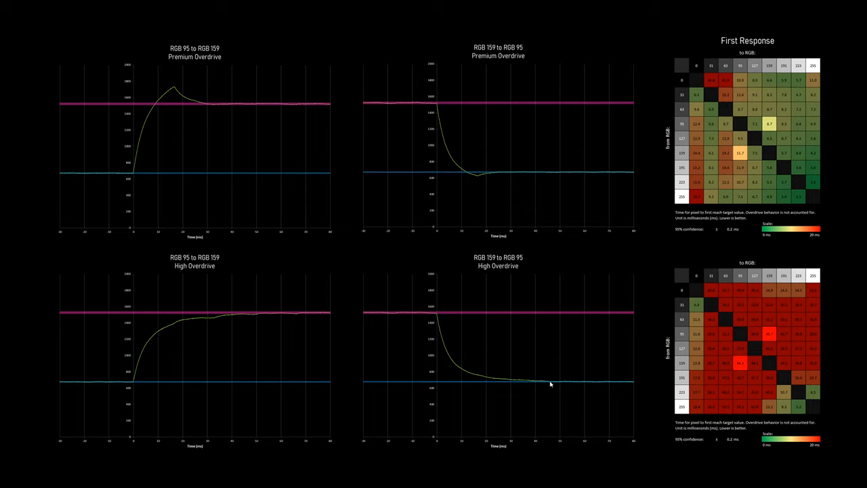
mouse_move(675, 368)
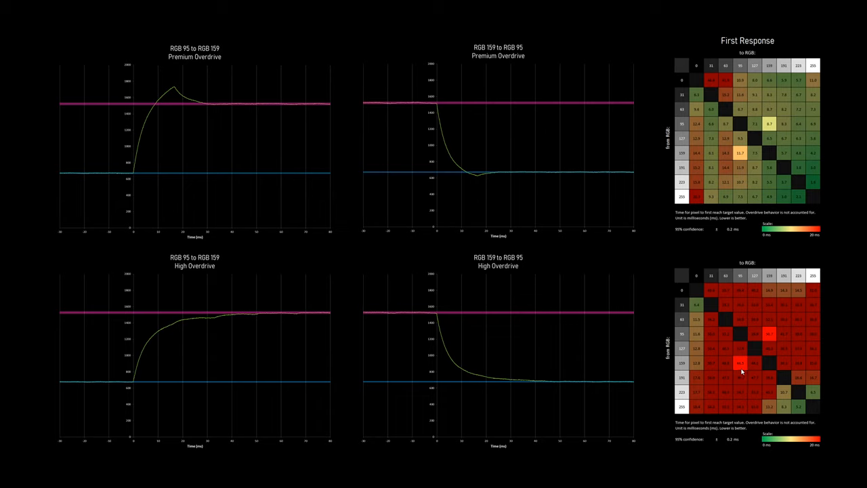
mouse_move(293, 162)
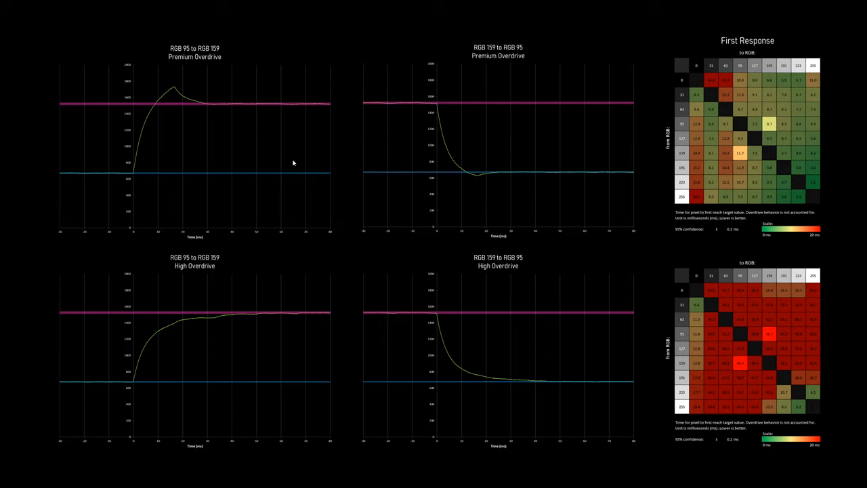
mouse_move(135, 166)
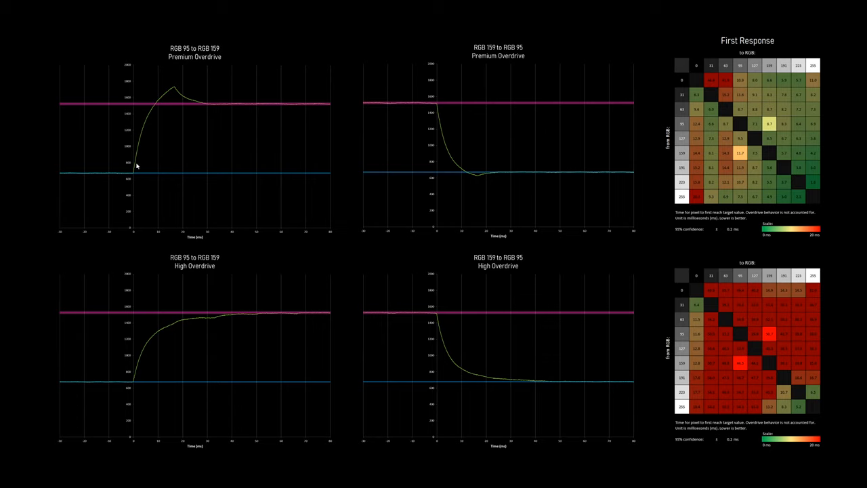
mouse_move(155, 110)
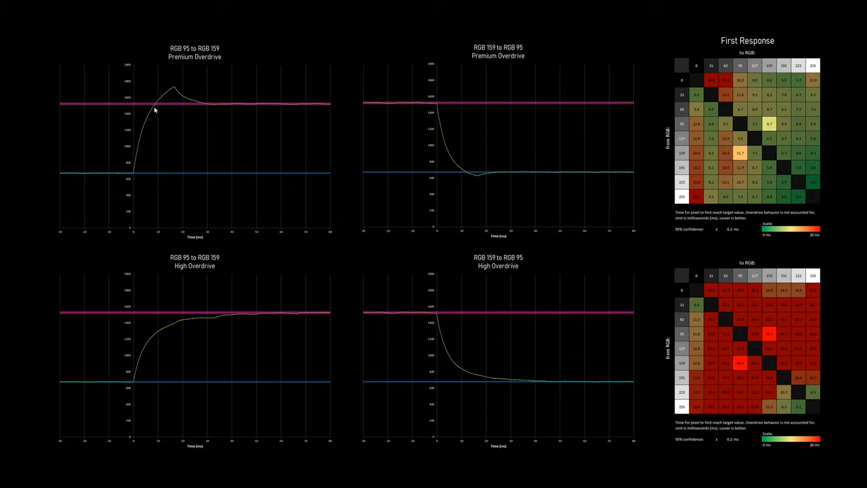
mouse_move(669, 146)
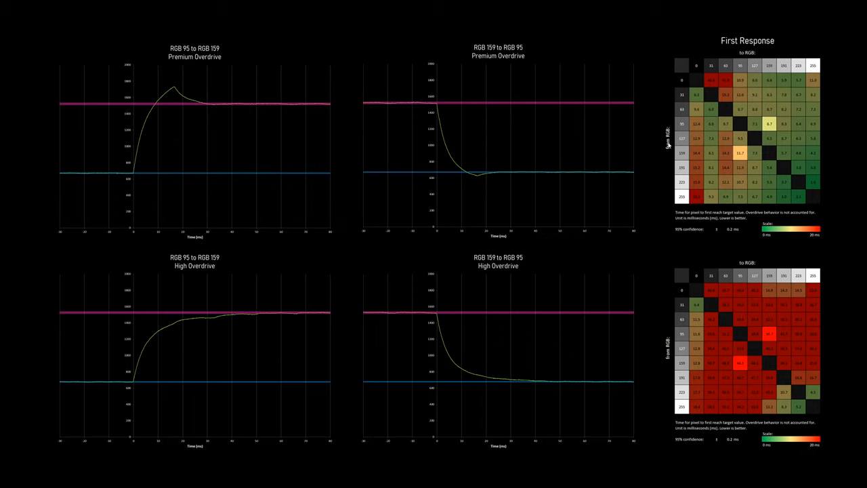
mouse_move(772, 129)
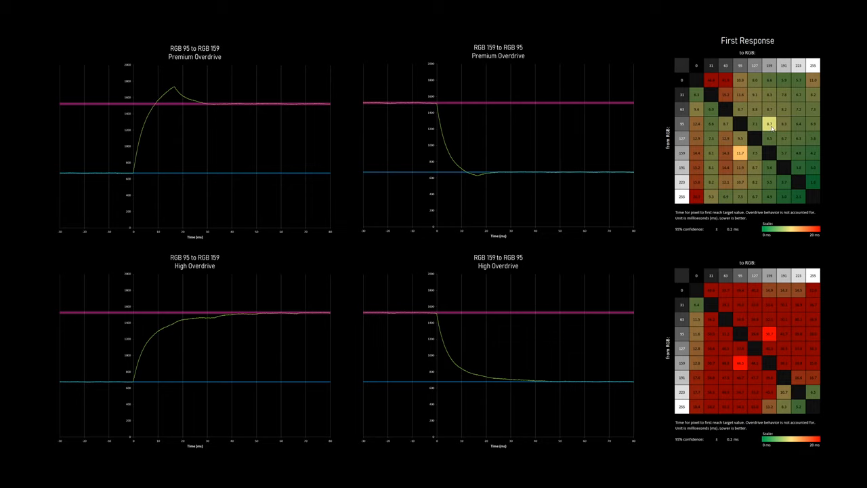
mouse_move(437, 107)
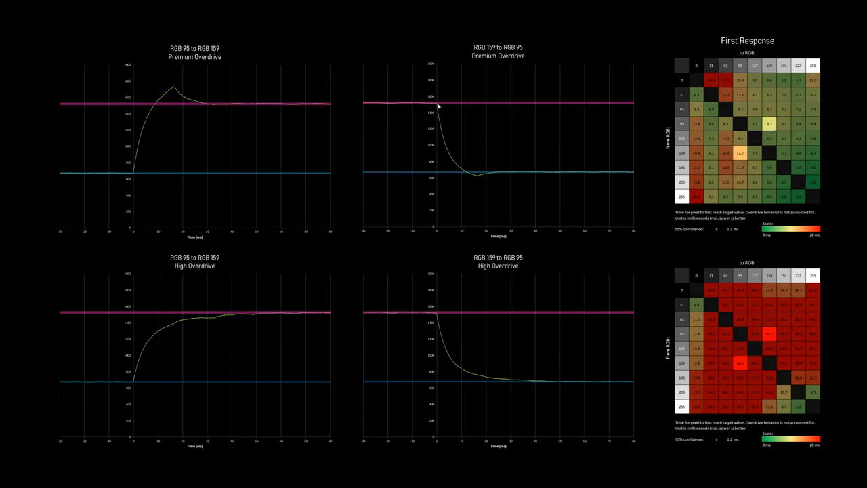
mouse_move(467, 176)
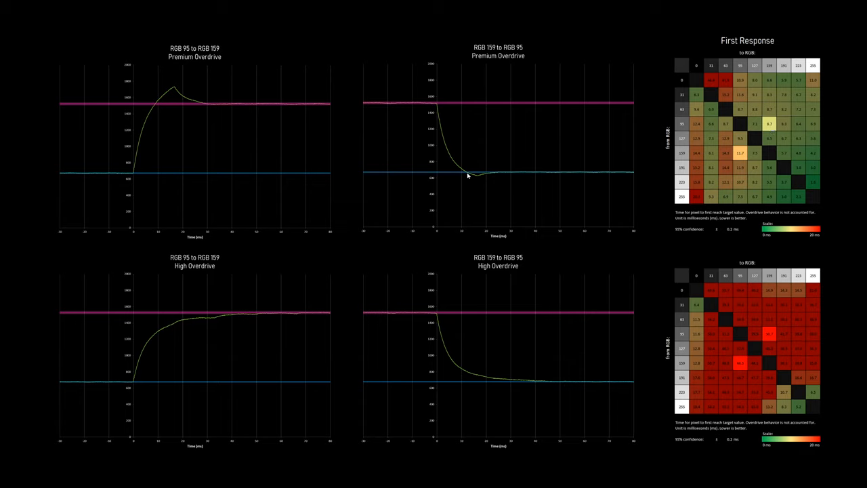
mouse_move(740, 160)
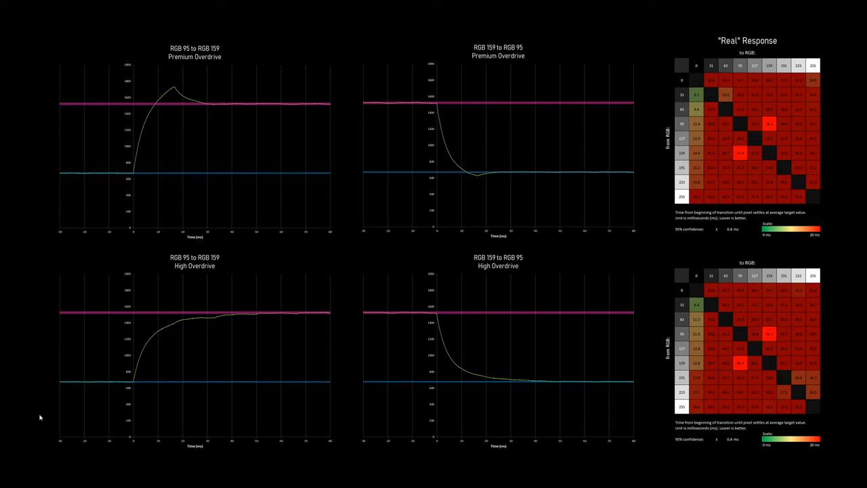
mouse_move(141, 178)
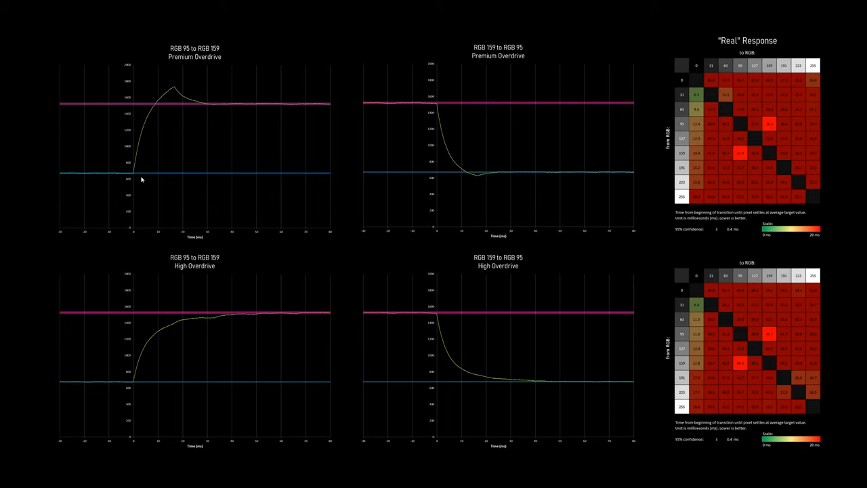
mouse_move(159, 103)
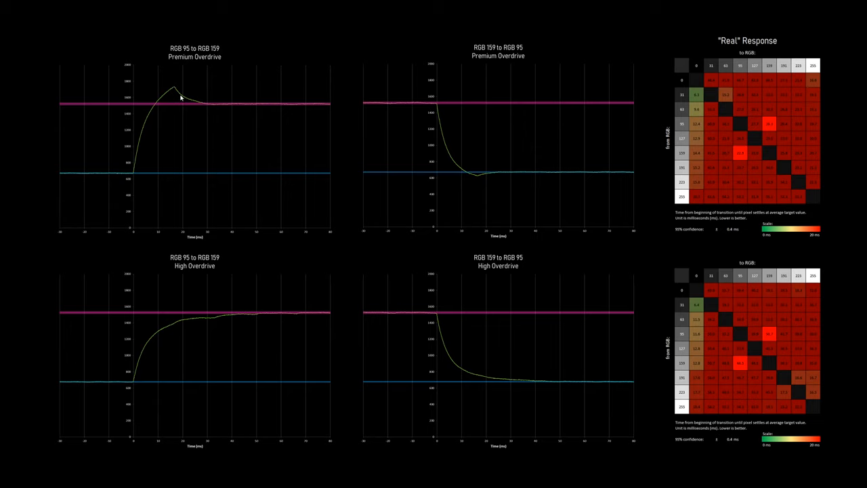
mouse_move(203, 106)
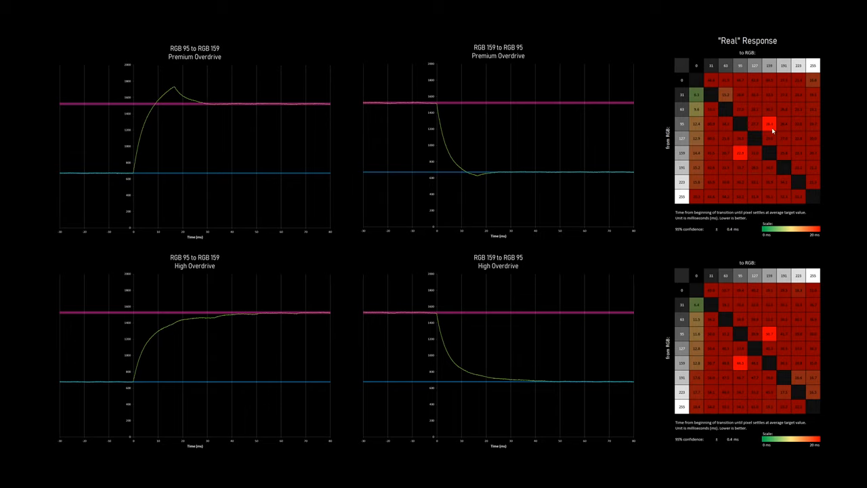
mouse_move(464, 103)
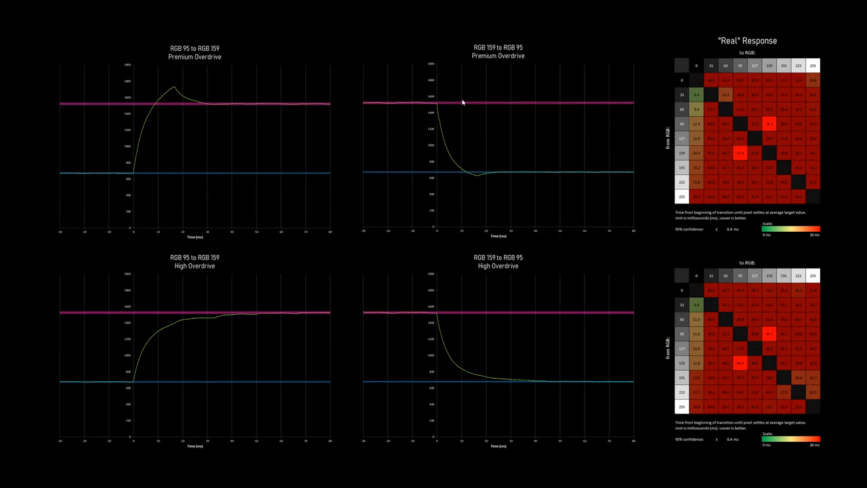
mouse_move(450, 146)
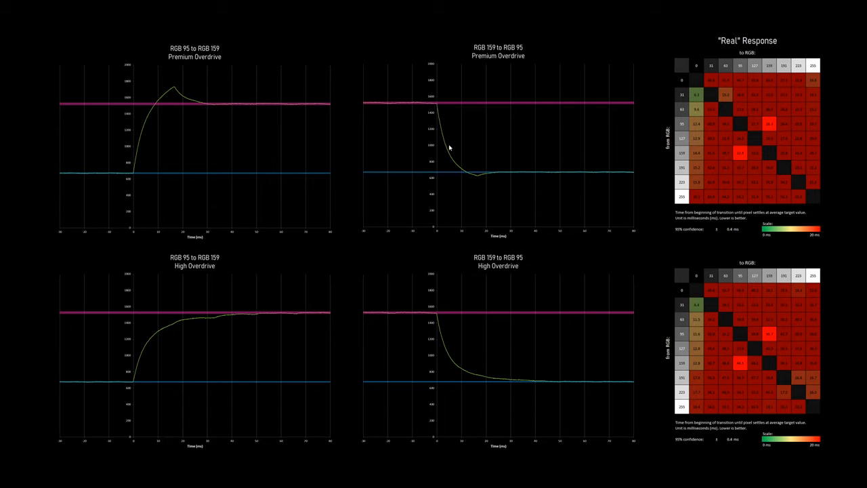
mouse_move(475, 179)
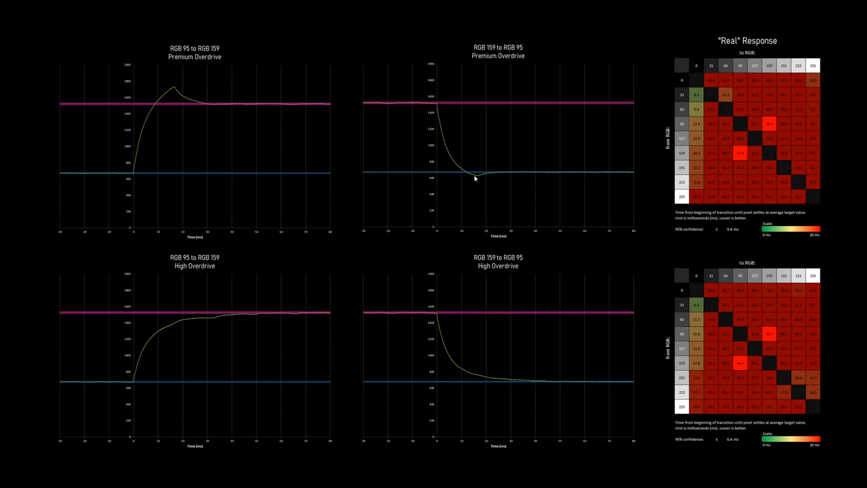
mouse_move(490, 174)
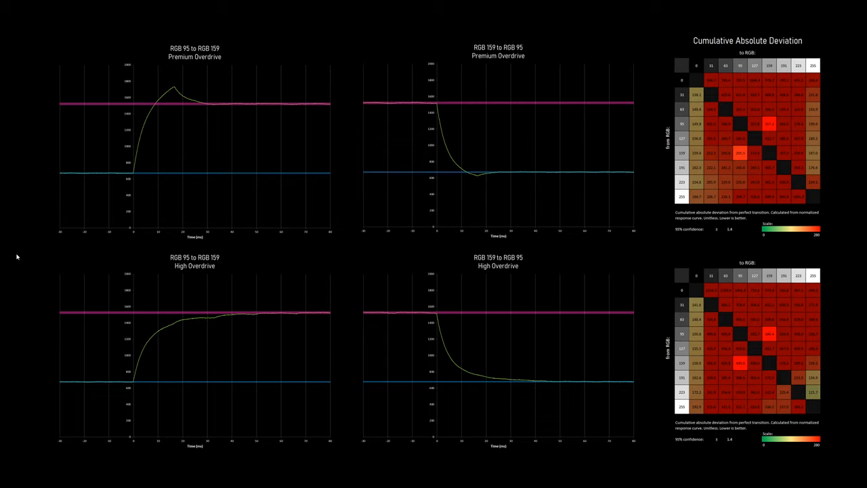
mouse_move(151, 167)
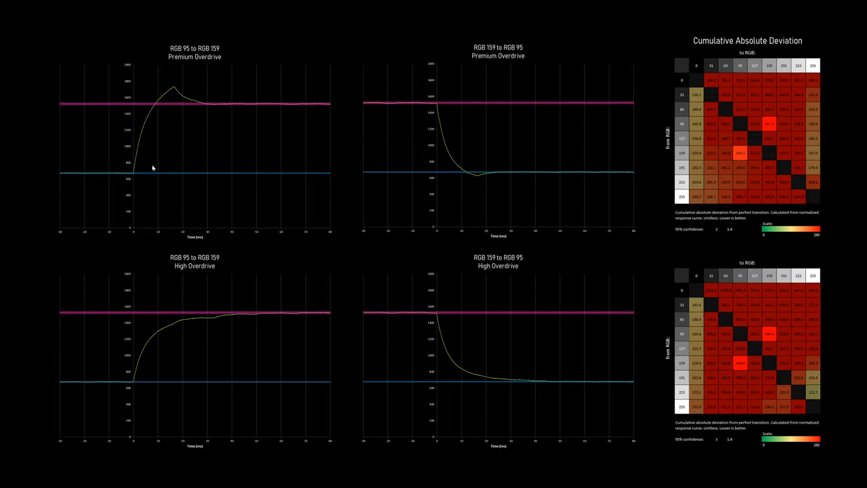
mouse_move(139, 176)
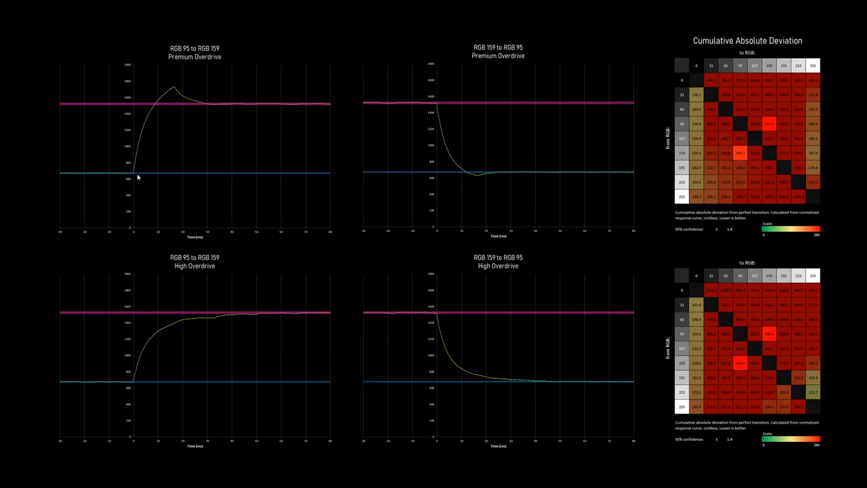
mouse_move(151, 117)
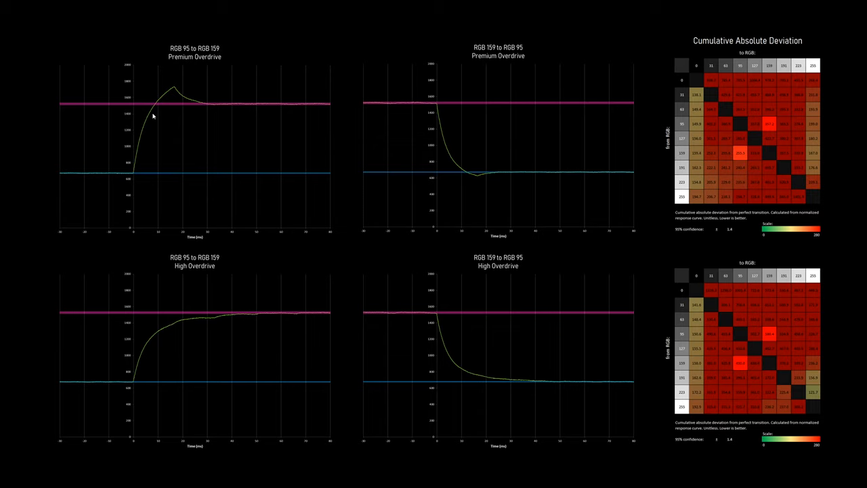
mouse_move(170, 105)
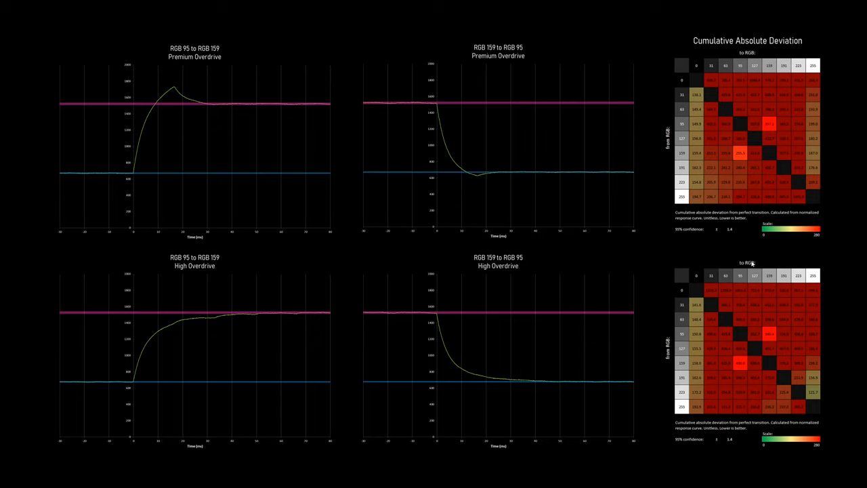
mouse_move(640, 477)
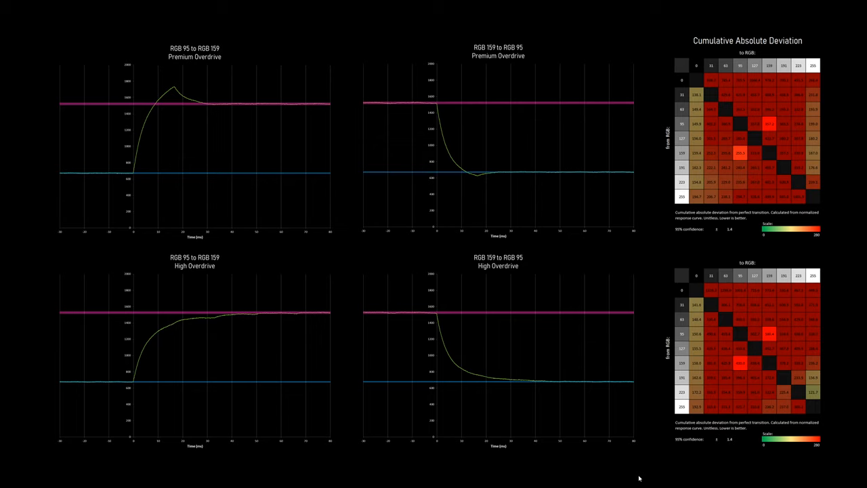
mouse_move(672, 87)
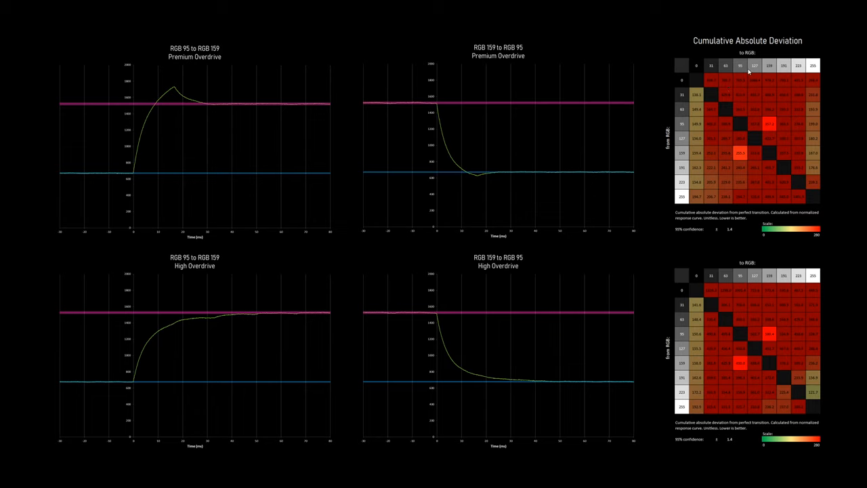
mouse_move(361, 254)
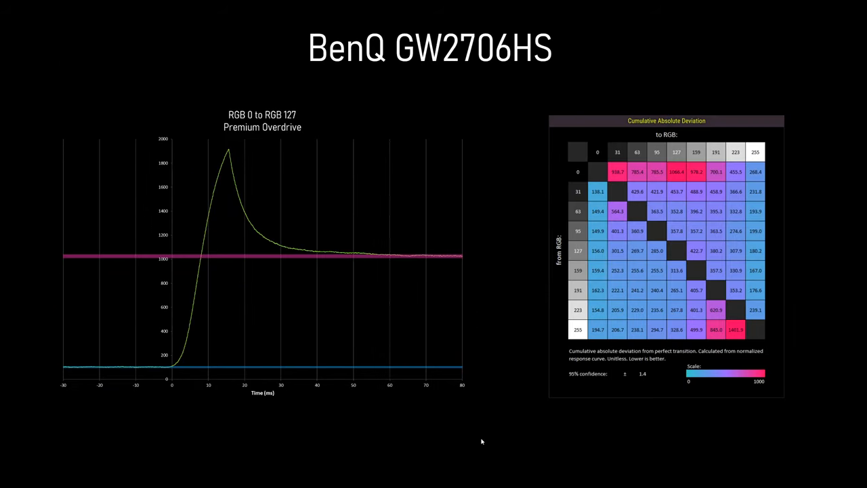
mouse_move(679, 354)
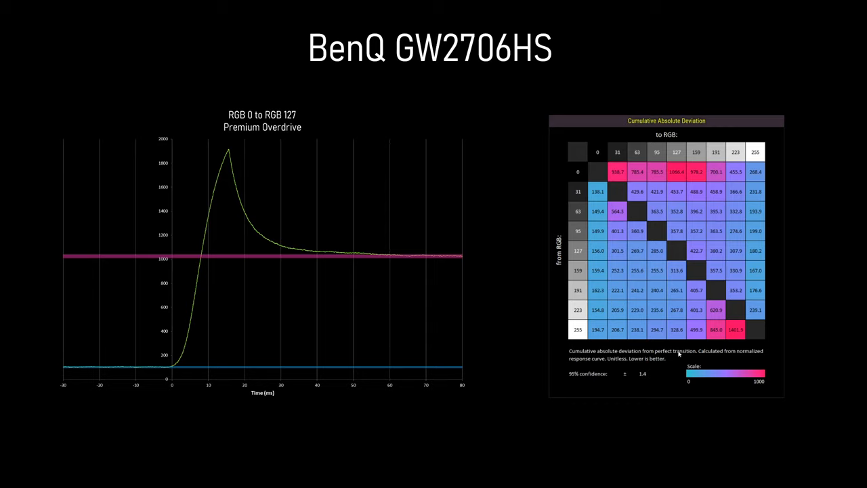
mouse_move(770, 363)
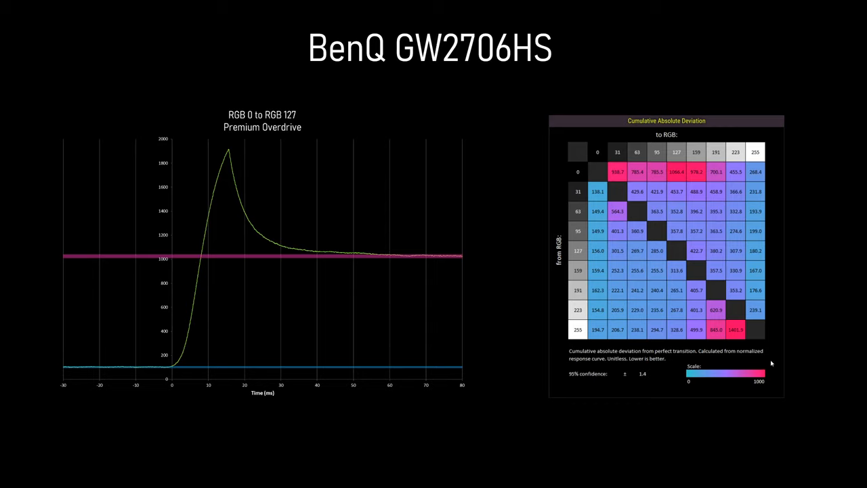
mouse_move(767, 363)
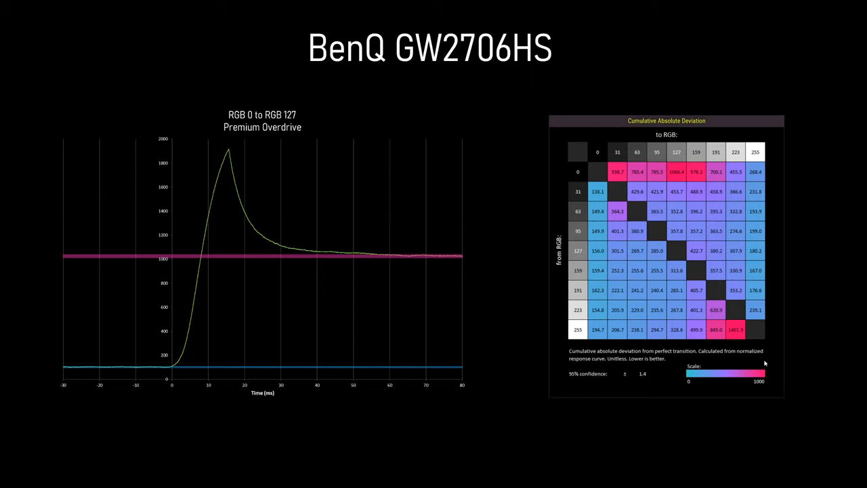
mouse_move(594, 177)
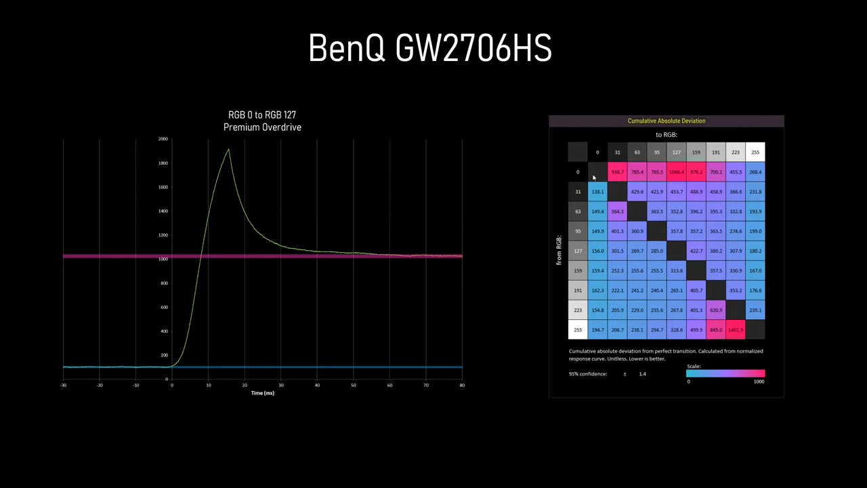
mouse_move(680, 179)
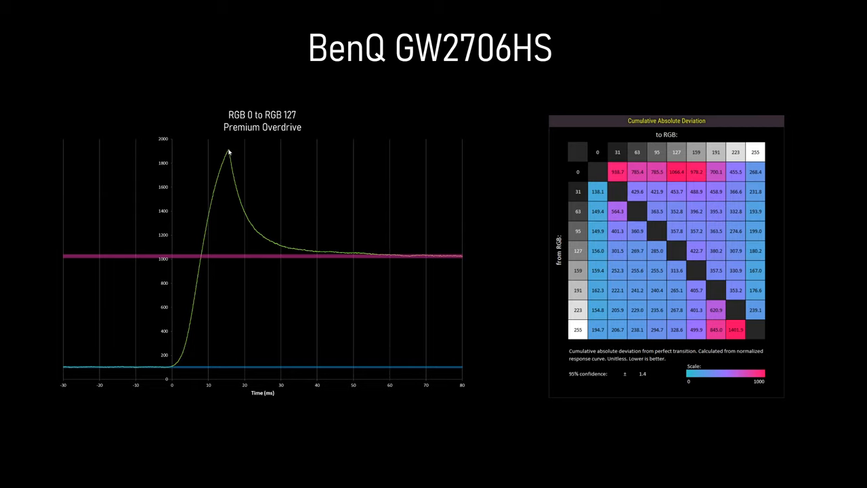
mouse_move(377, 257)
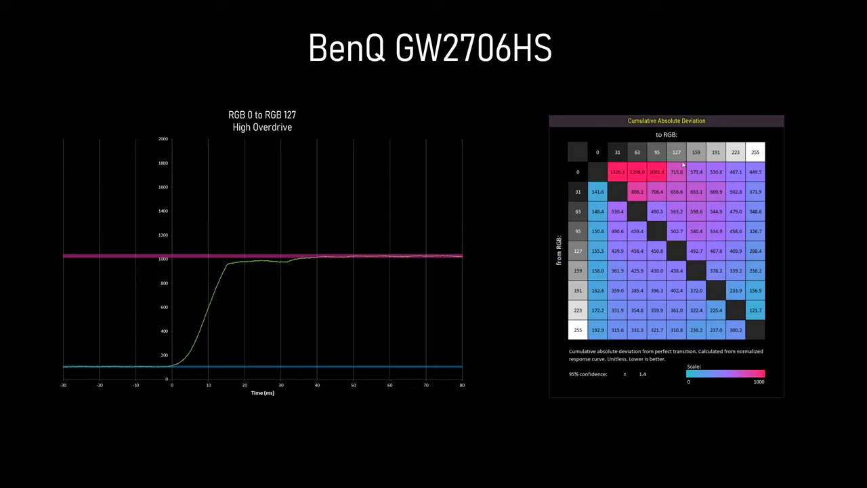
mouse_move(390, 223)
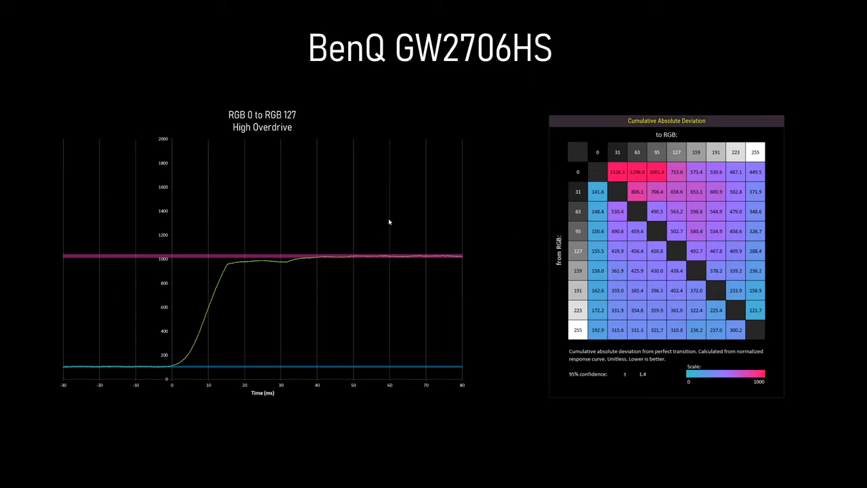
mouse_move(276, 267)
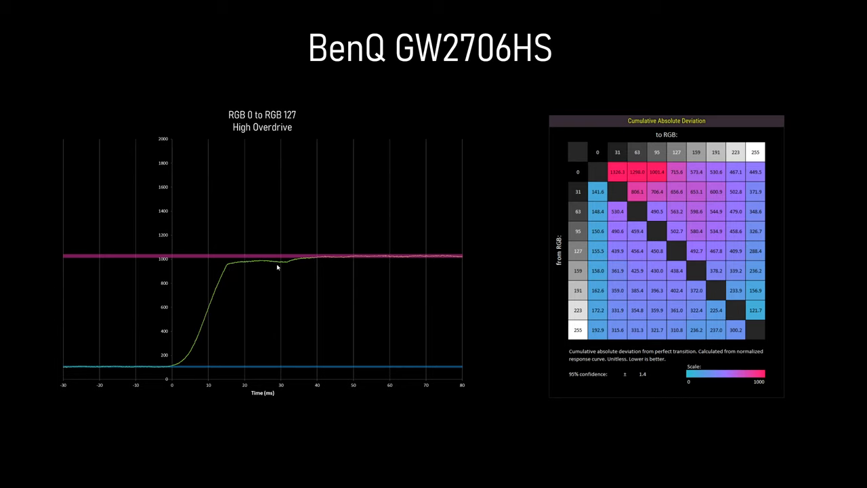
mouse_move(312, 260)
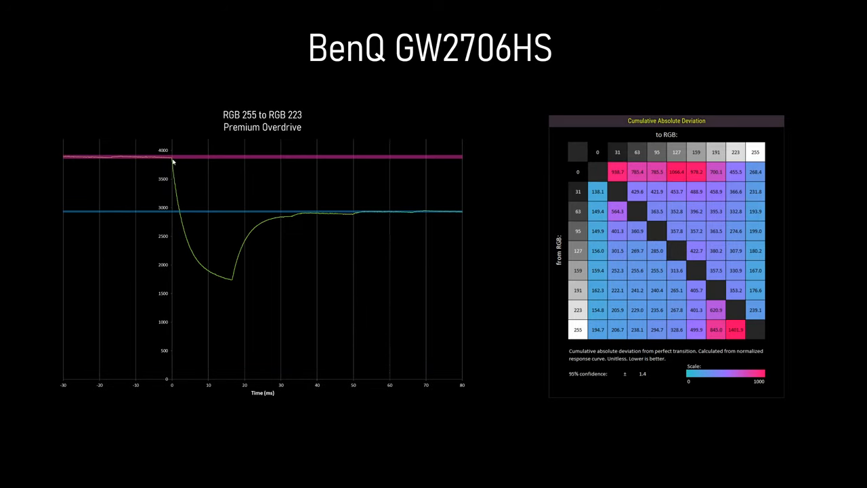
mouse_move(179, 214)
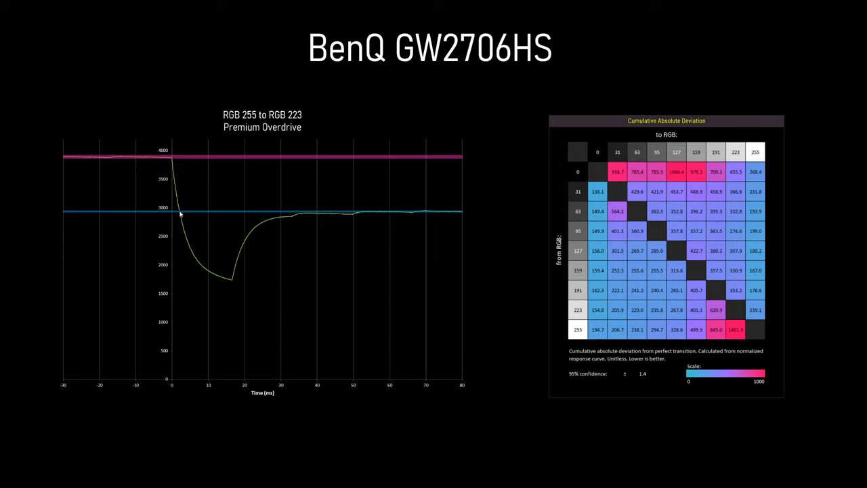
mouse_move(187, 236)
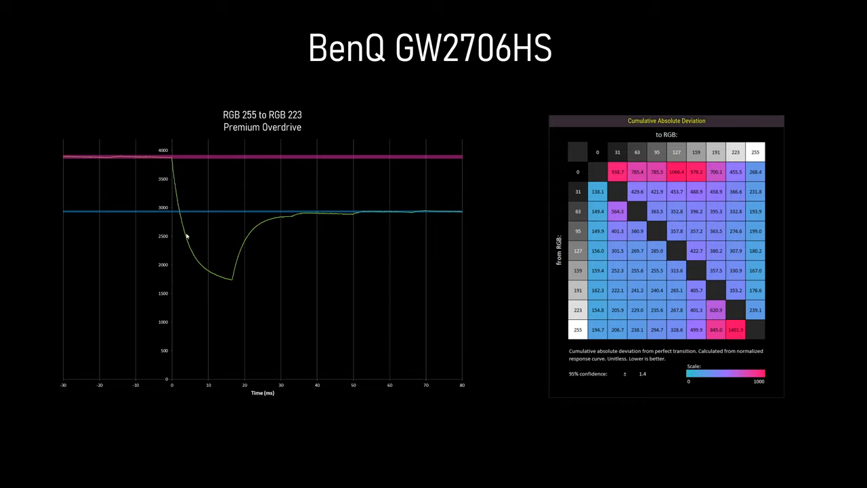
mouse_move(230, 284)
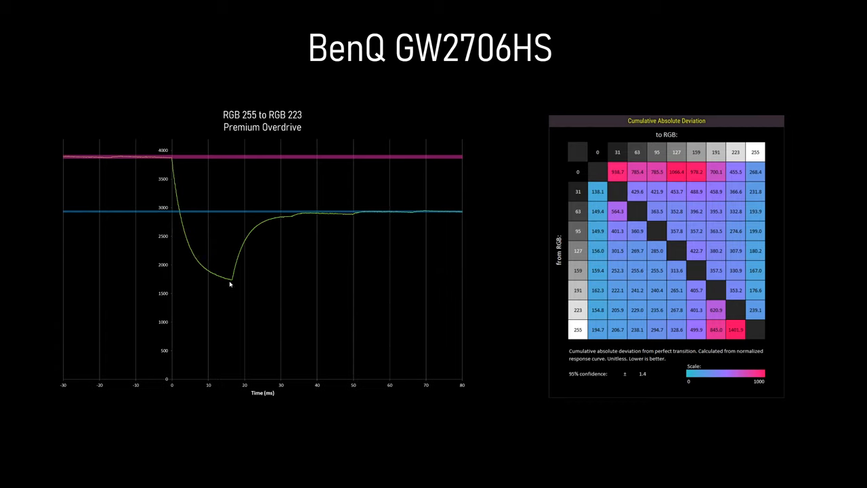
mouse_move(233, 284)
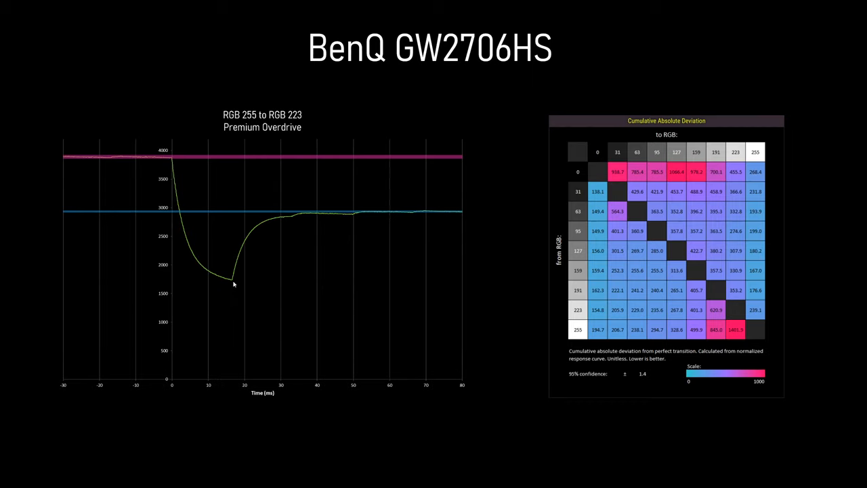
mouse_move(241, 254)
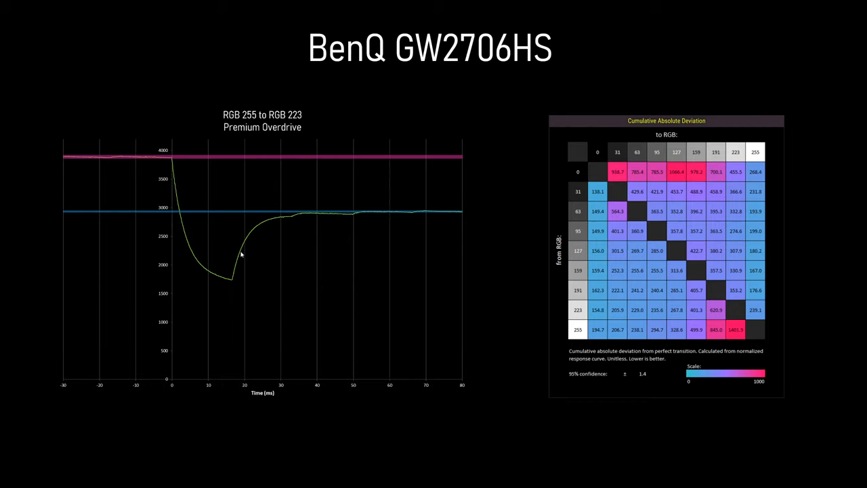
mouse_move(291, 219)
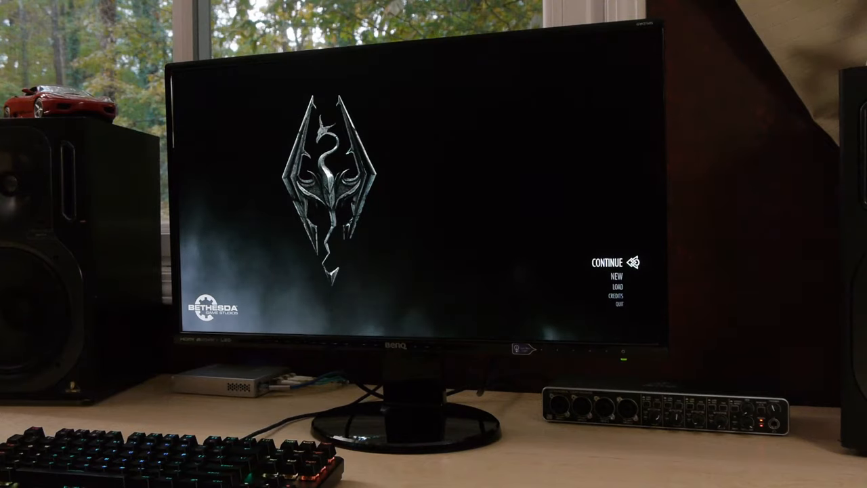
Select Continue in Skyrim's main menu to load into snowy forest gameplay
left_click(607, 263)
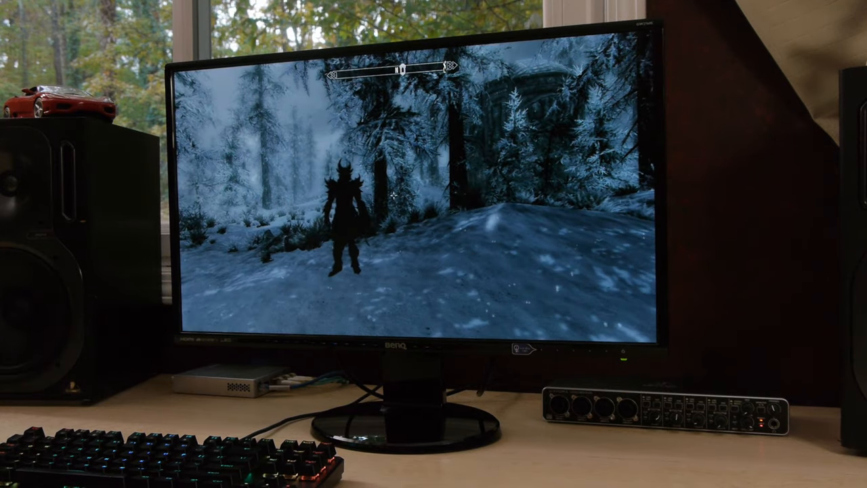